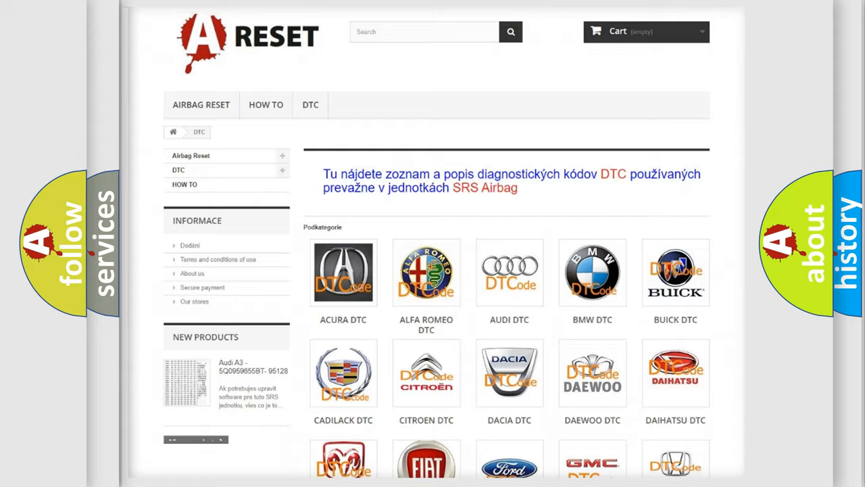
scroll("down", 3)
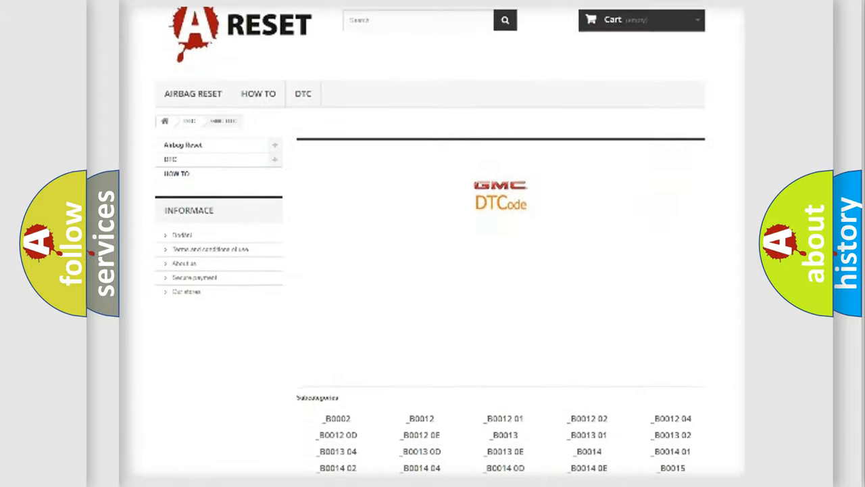
scroll("down", 3)
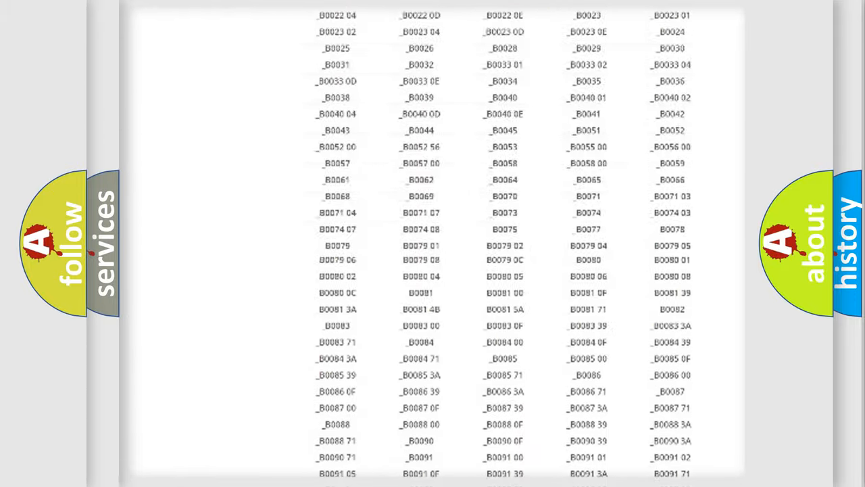